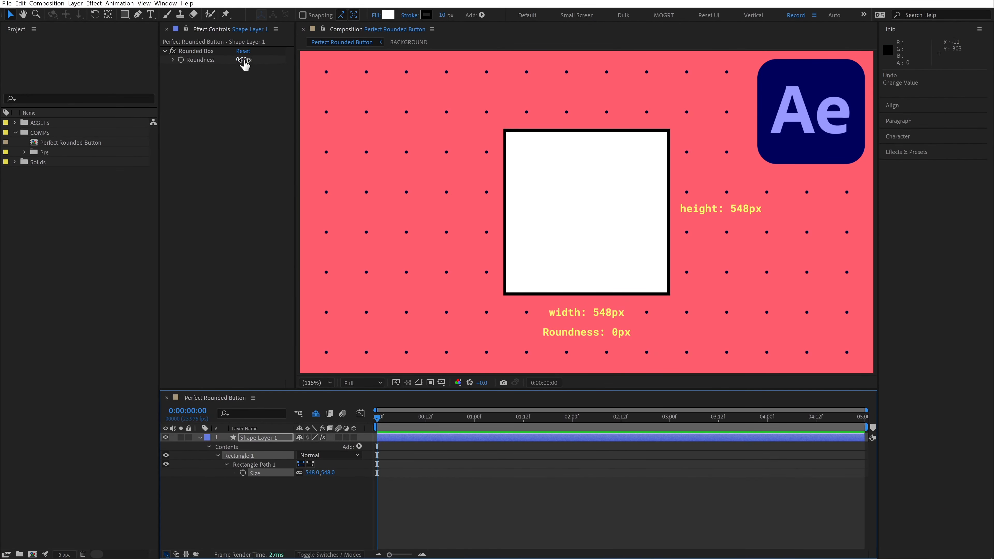
Step: Scrub the preset's roundness slider and search Effects & Presets for 'rounded box'
drag(244, 60, 244, 60)
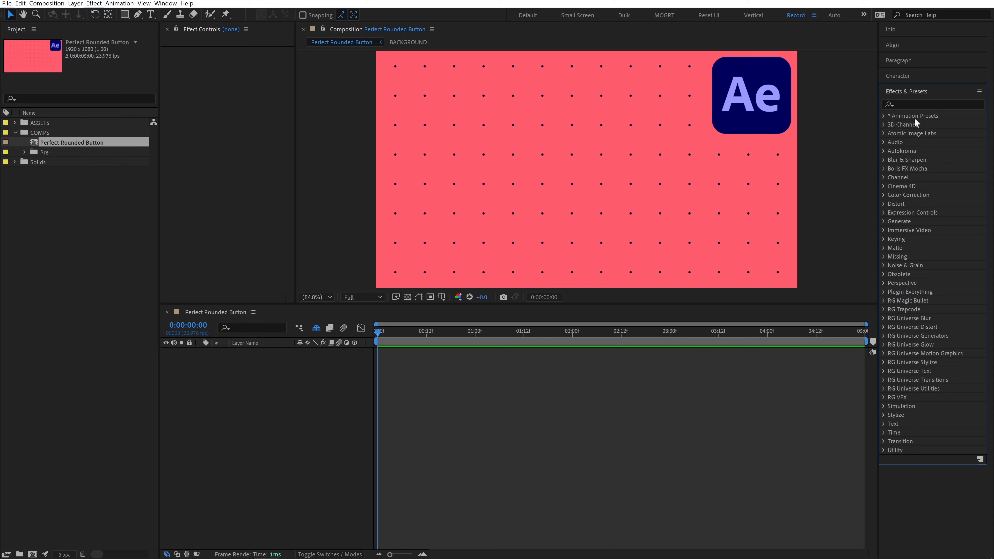
text(rounded box)
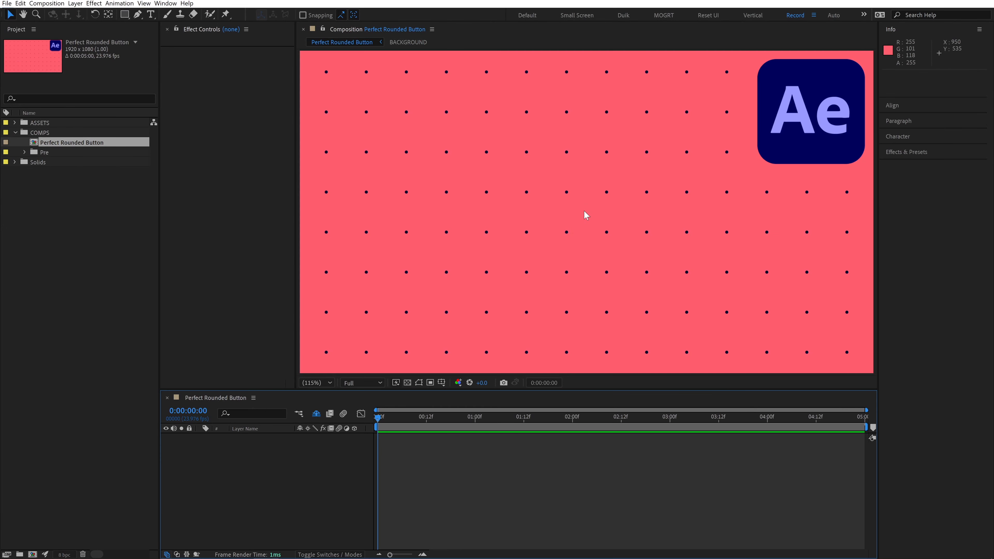
Step: Add a comp-sized rectangle shape layer and reveal Rectangle Path 1's size and roundness
click(125, 15)
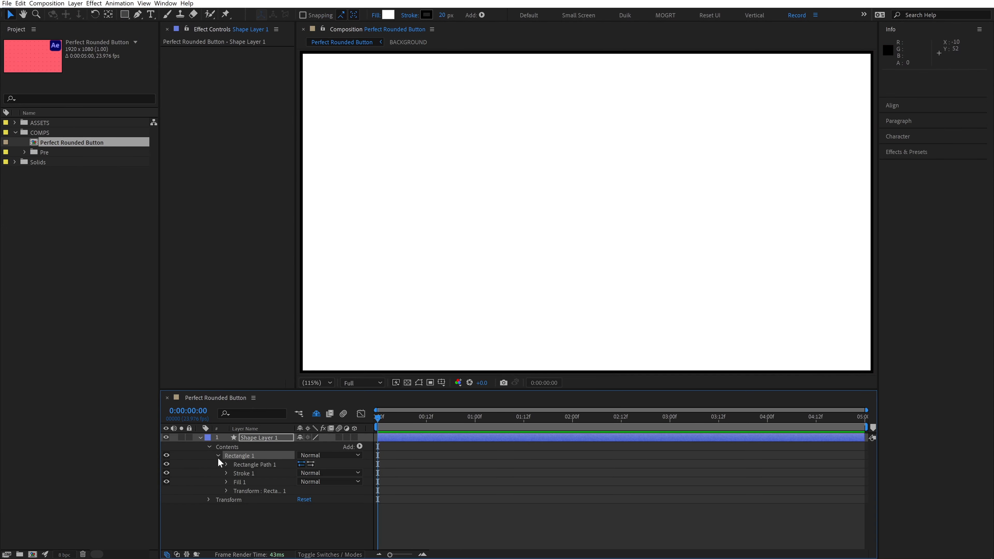
click(223, 464)
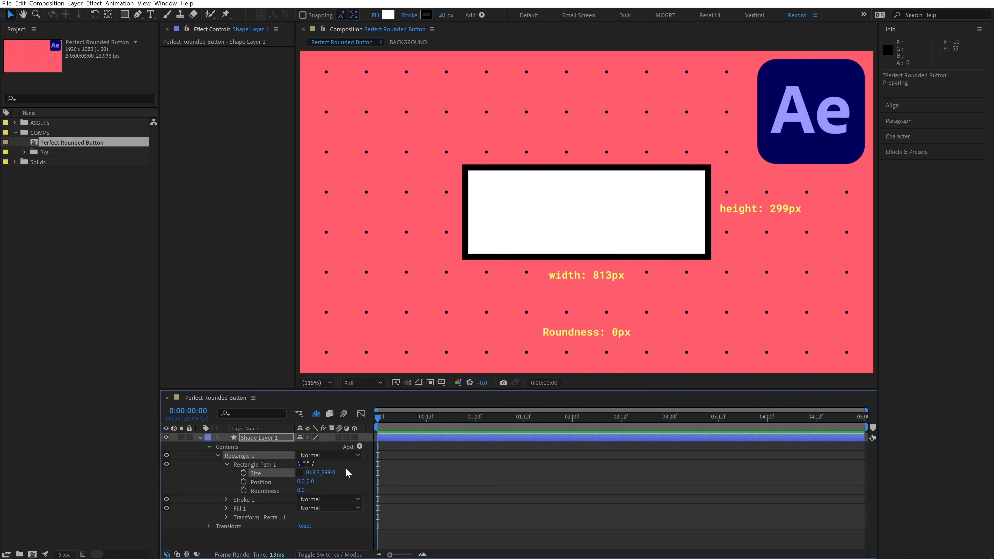
mouse_move(305, 480)
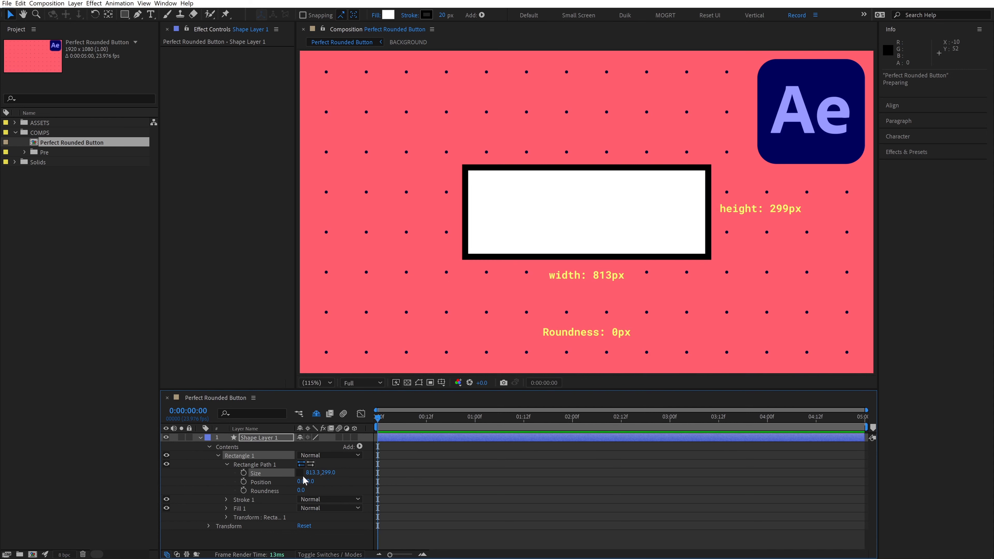
Step: Scrub the Rectangle Path size to resize the shape
drag(303, 491, 298, 490)
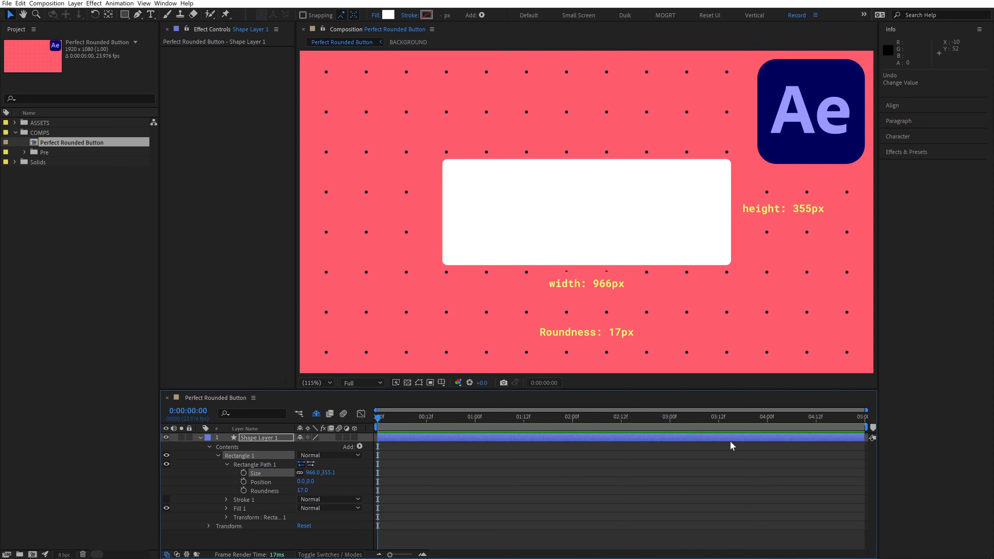
mouse_move(423, 172)
text(50)
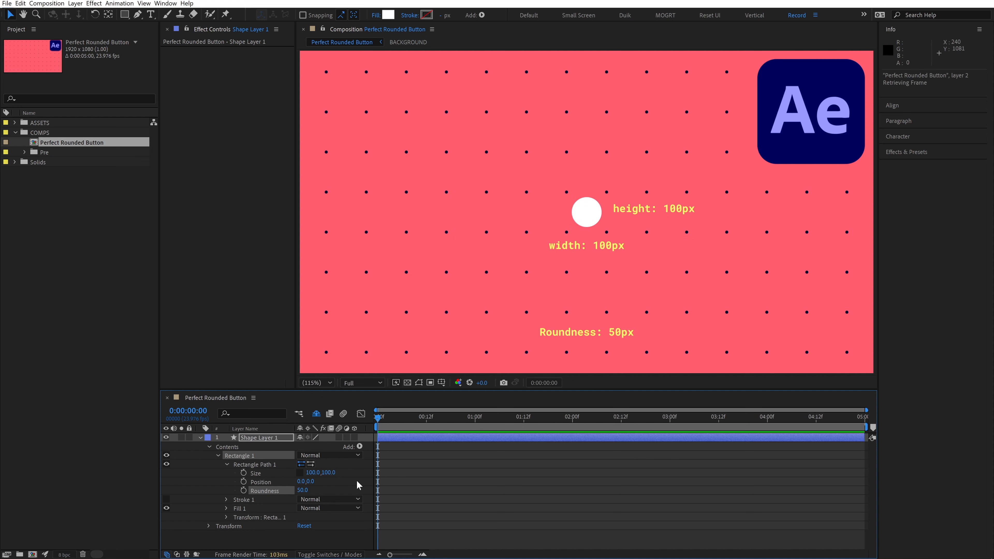
Step: Adjust the corner roundness by scrubbing, then entering 49 and 46
drag(302, 490, 358, 485)
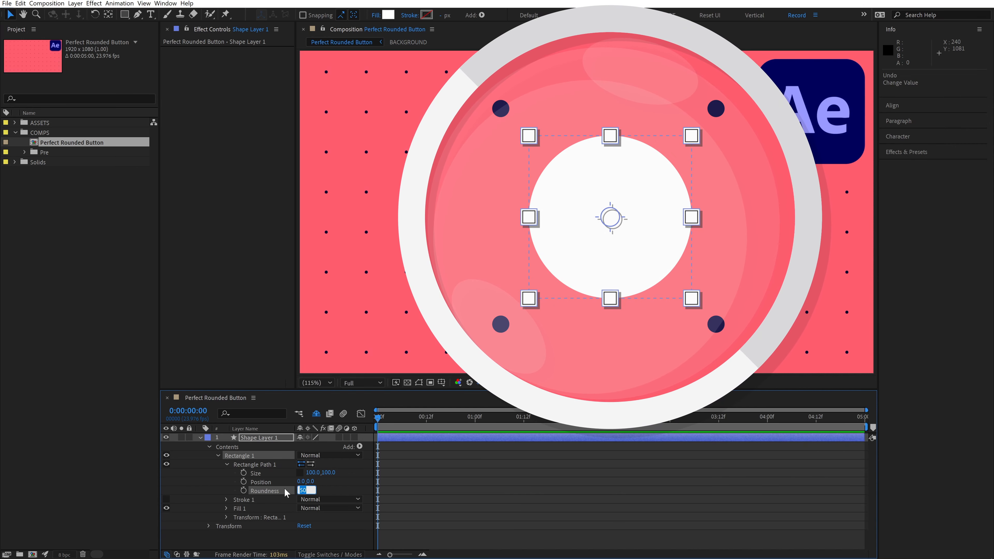
text(49)
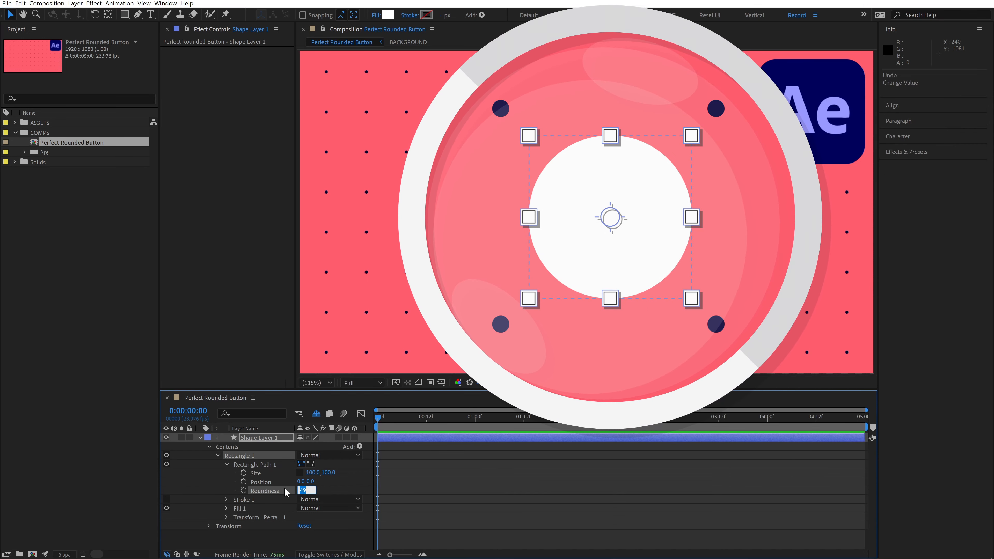
text(46)
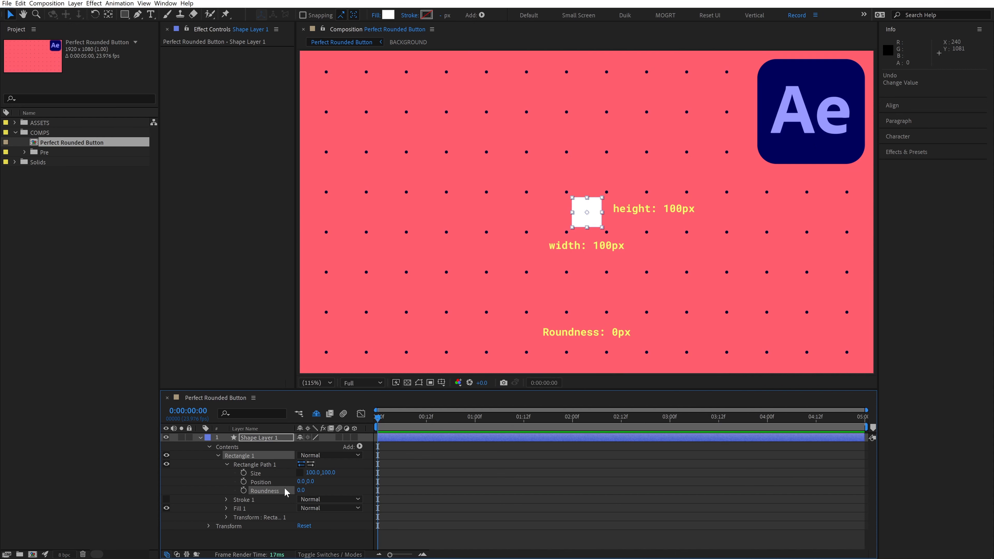
mouse_move(310, 473)
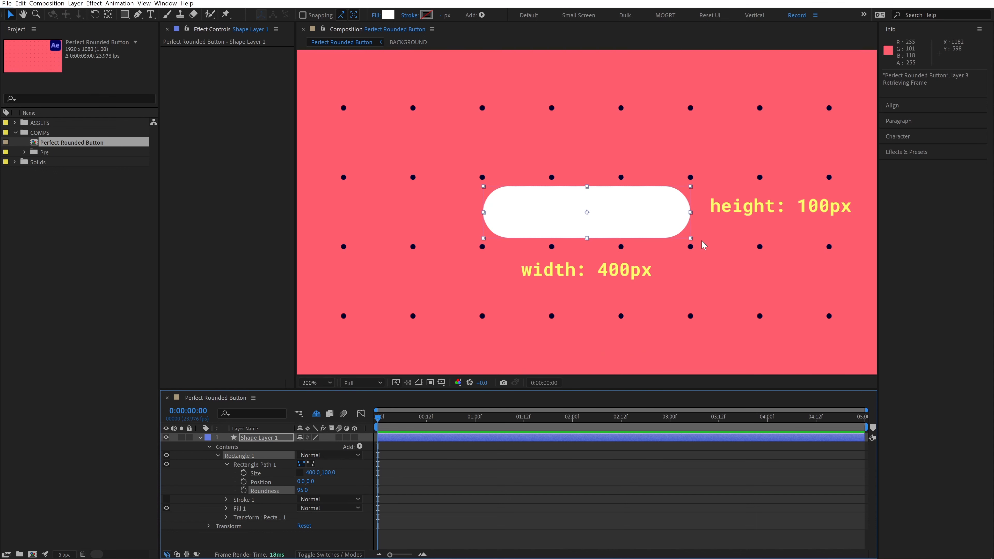
mouse_move(703, 242)
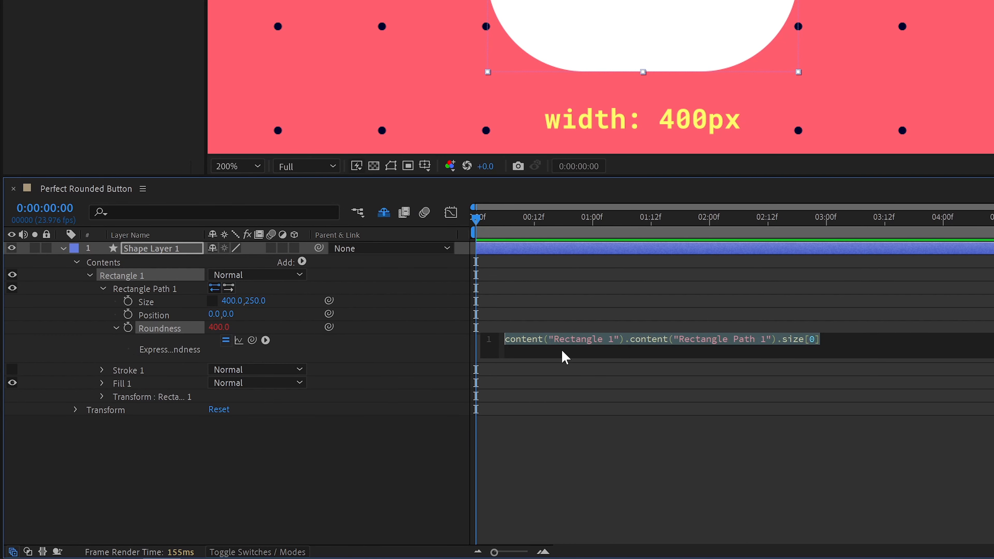
mouse_move(779, 352)
text(1)
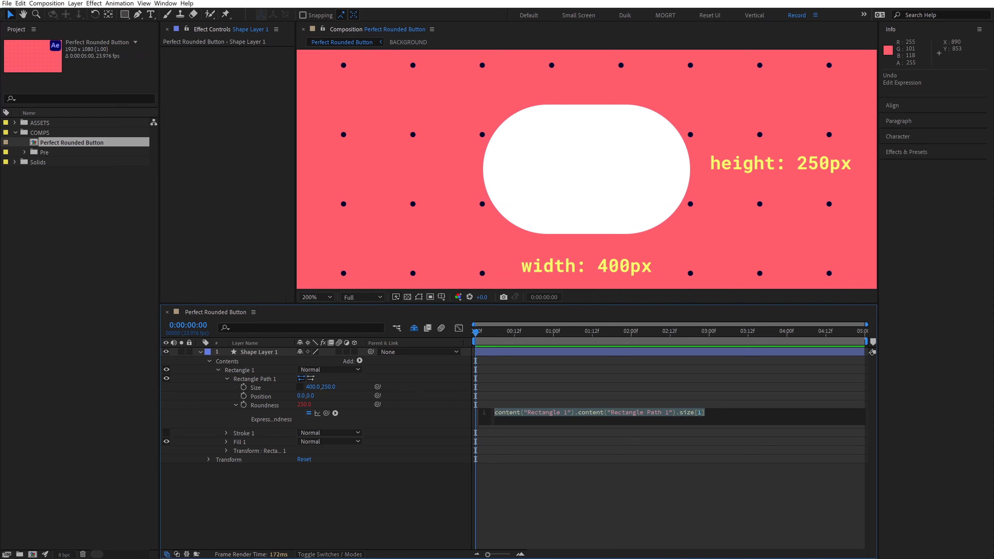
Step: Write the roundness expression storing width x and height y and returning y/2
text(const x =)
text(const y =)
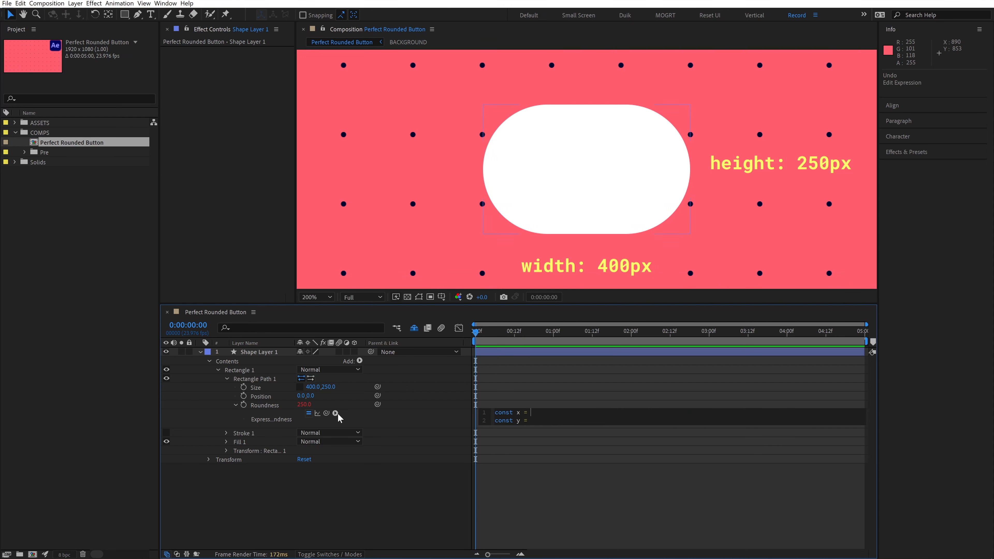
text(content("Rectangle 1").content("Rectangle Path 1").size[0];)
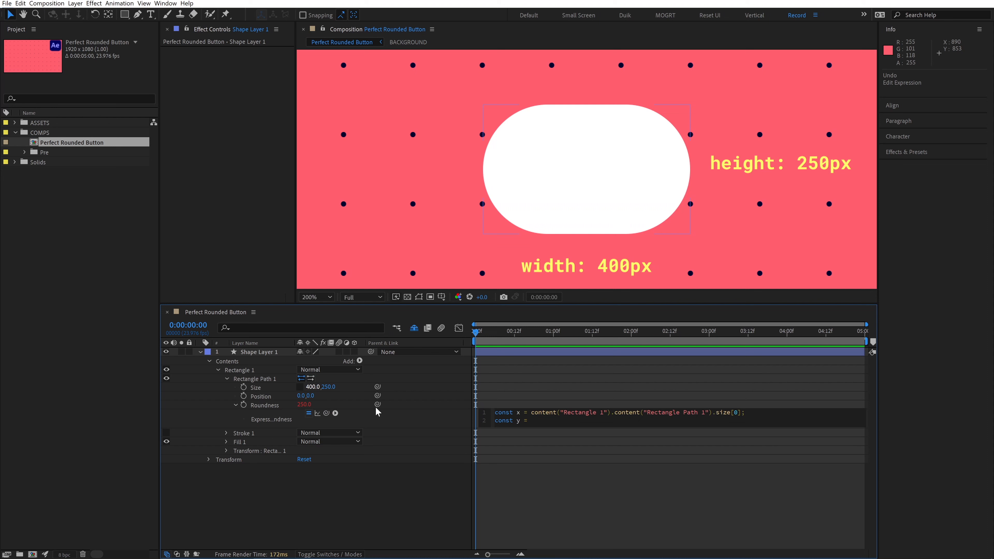
text(content("Rectangle 1").content("Rectangle Path 1").size[1];)
text(x)
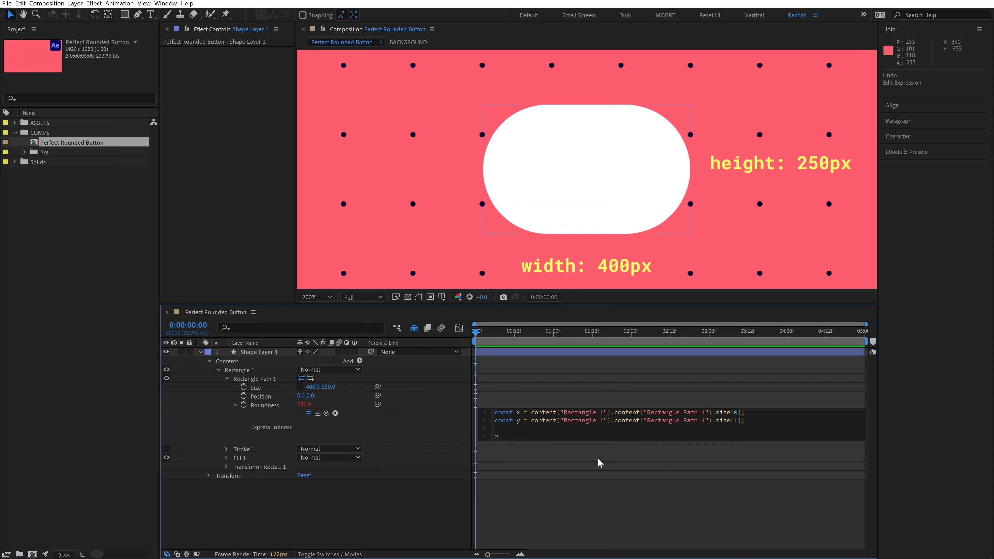
text(y)
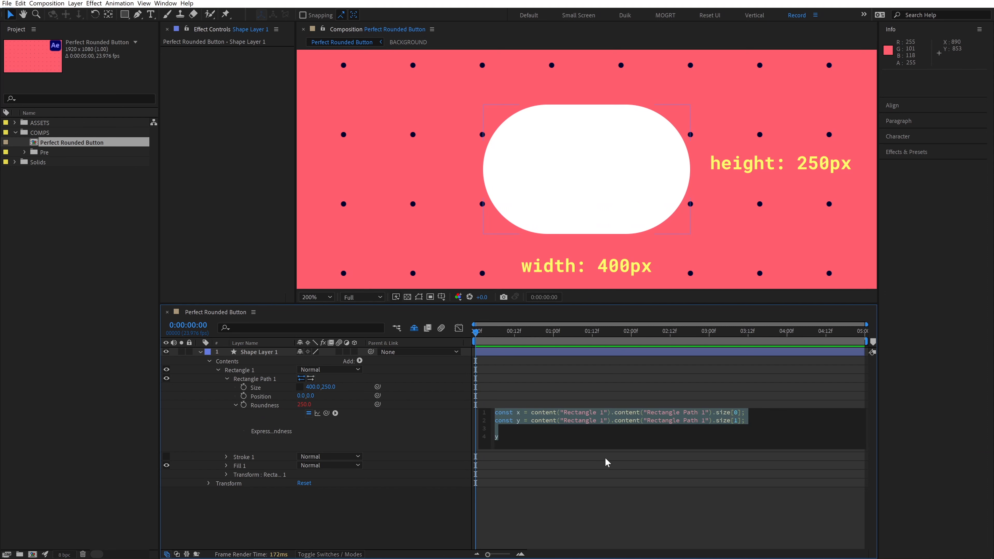
text(/2)
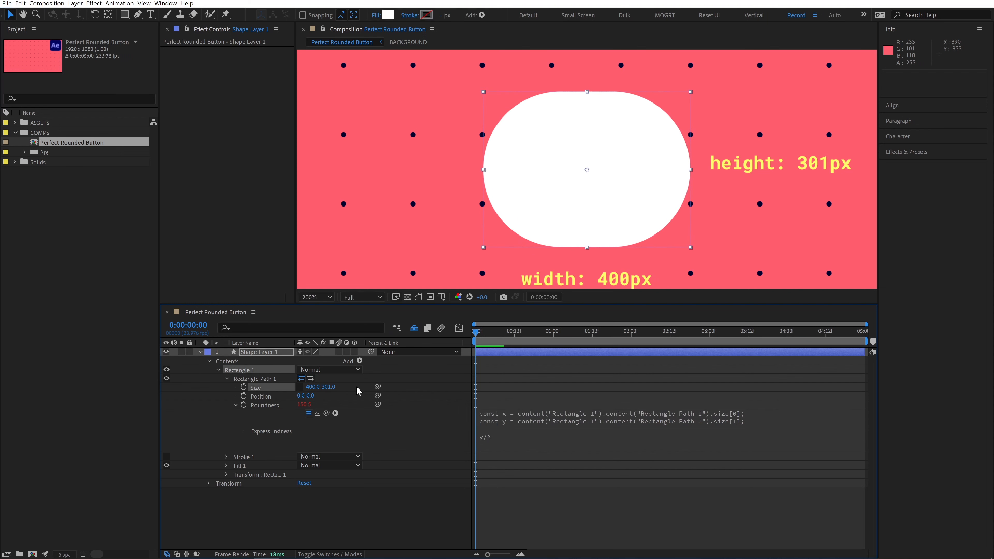
Step: Reduce the rectangle height to 200 px so roundness becomes 100
drag(329, 387, 323, 388)
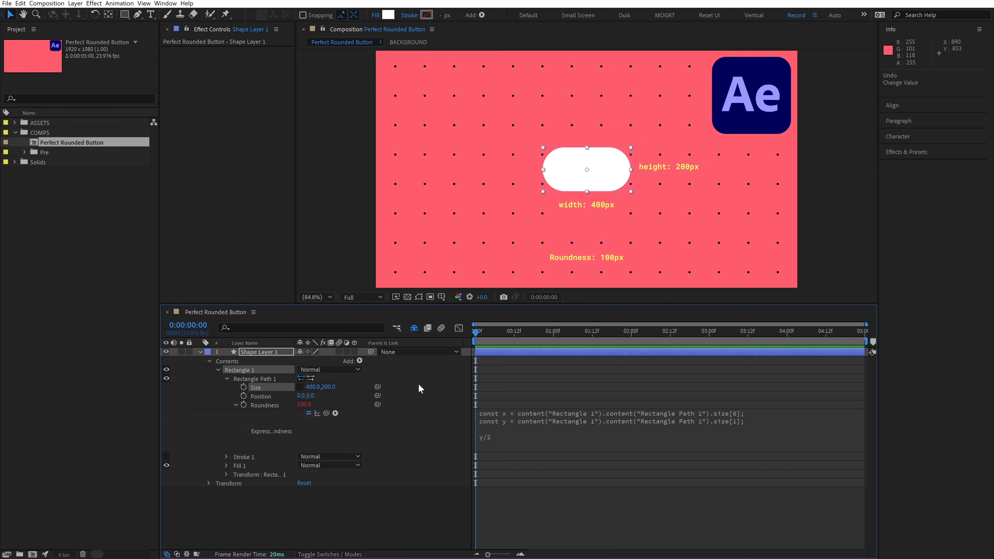
Step: Add const maxRoundness = Math.min(x, y) to the expression and scrub Size to test it
text(const ma)
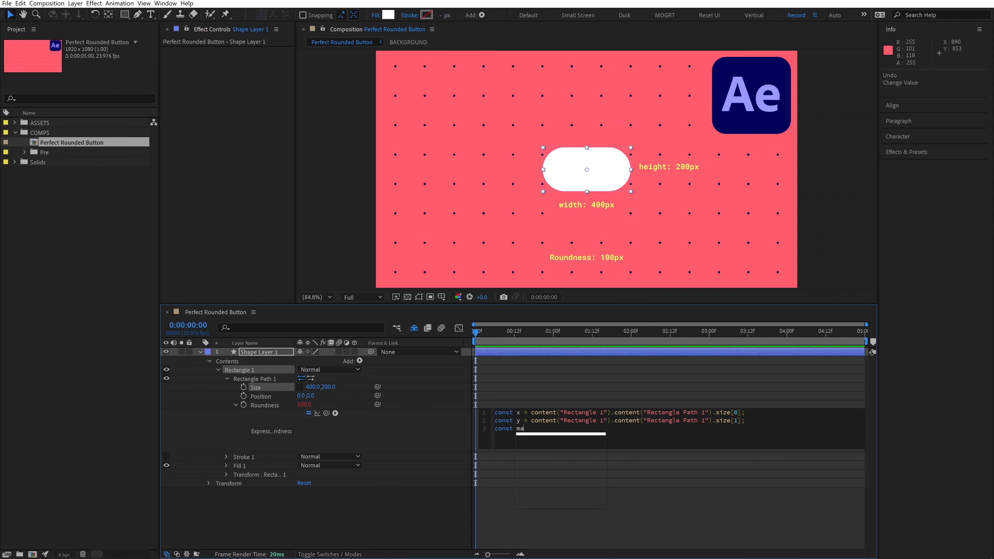
text(xRoundness = Math.)
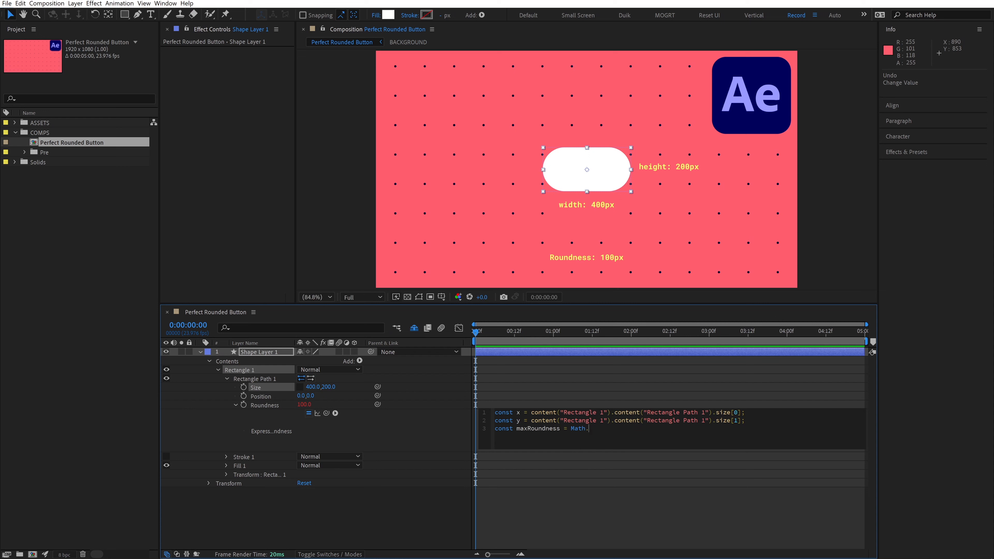
text(min(x, y);)
text(maxRoundness)
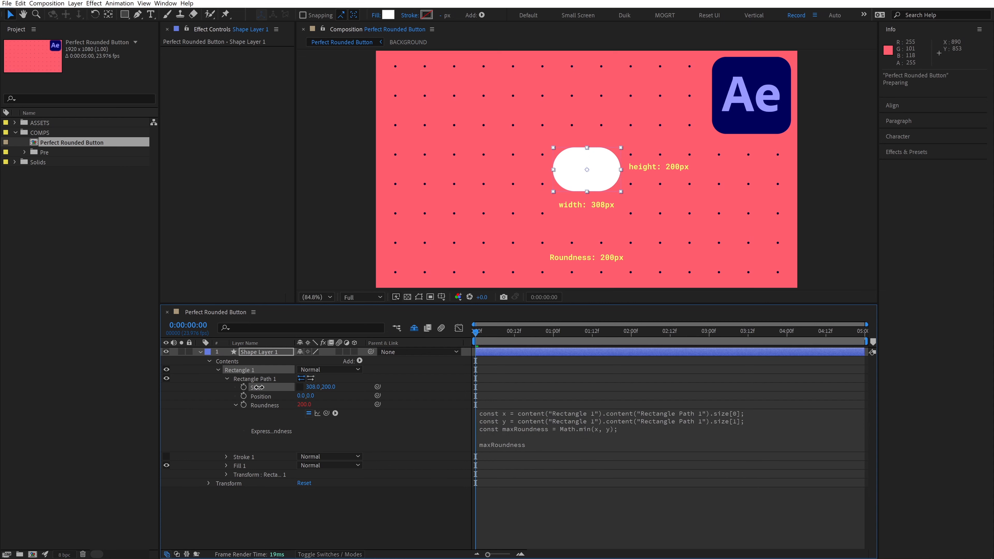
drag(311, 387, 311, 393)
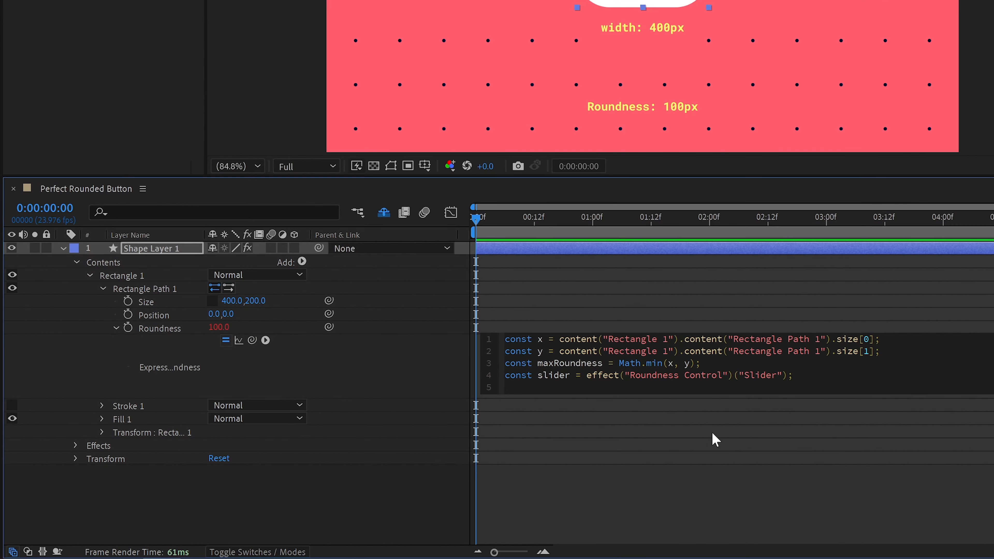
Step: Add minInput/minOutput constants and a linear(slider, minInput, maxInput, minOutput, maxOutput) call
text(const minInput)
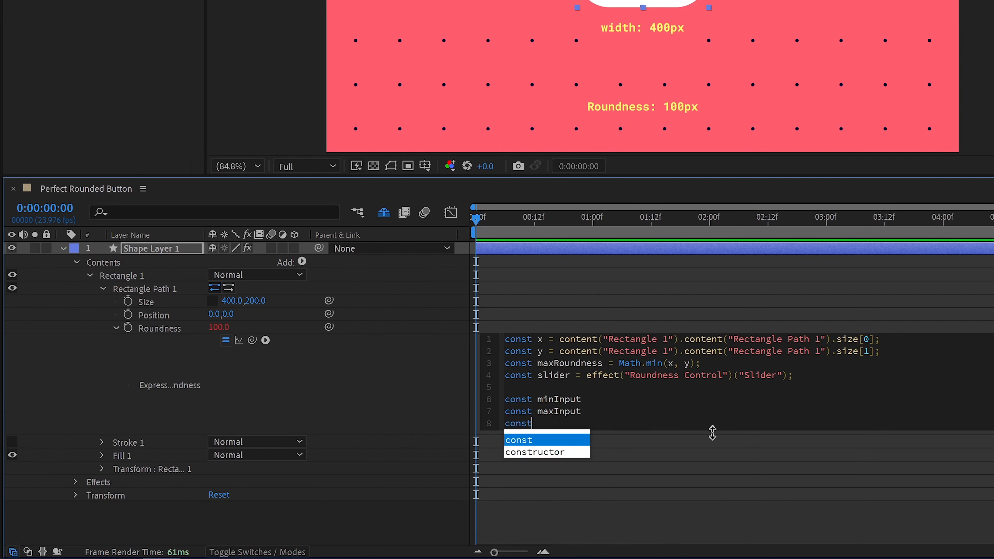
text(minOutput)
text(linear(slider, minInput, max)
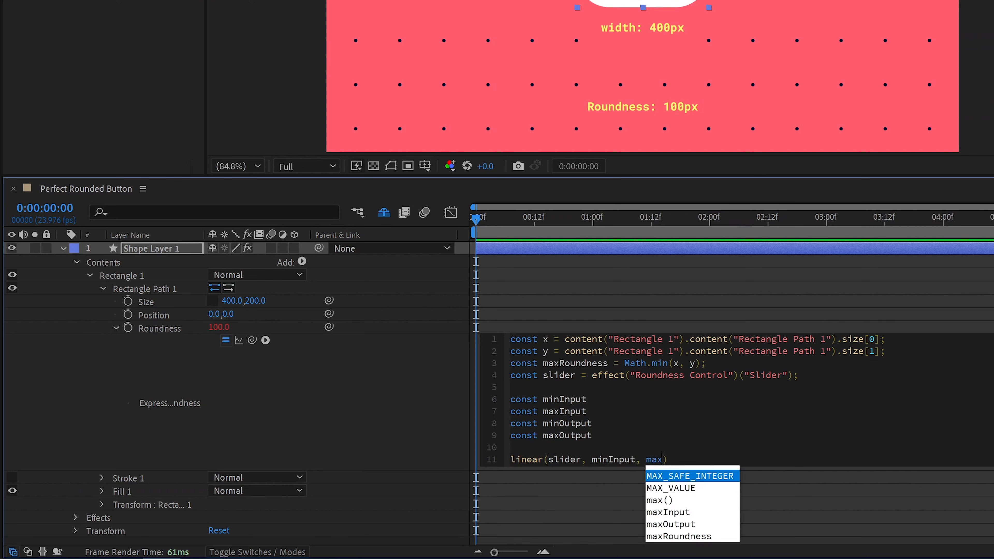
text(Input, minOutput, maxoutp)
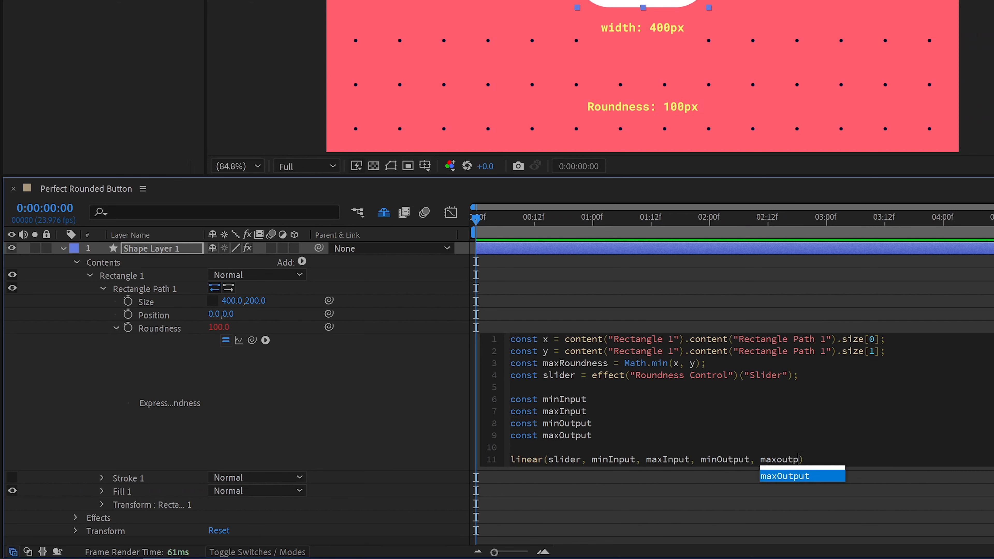
key(Tab)
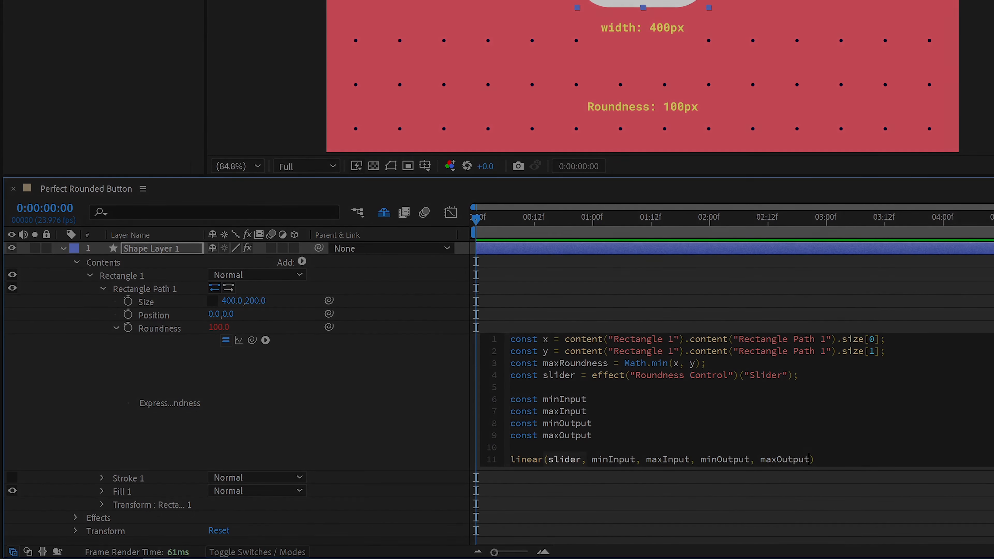
double_click(561, 459)
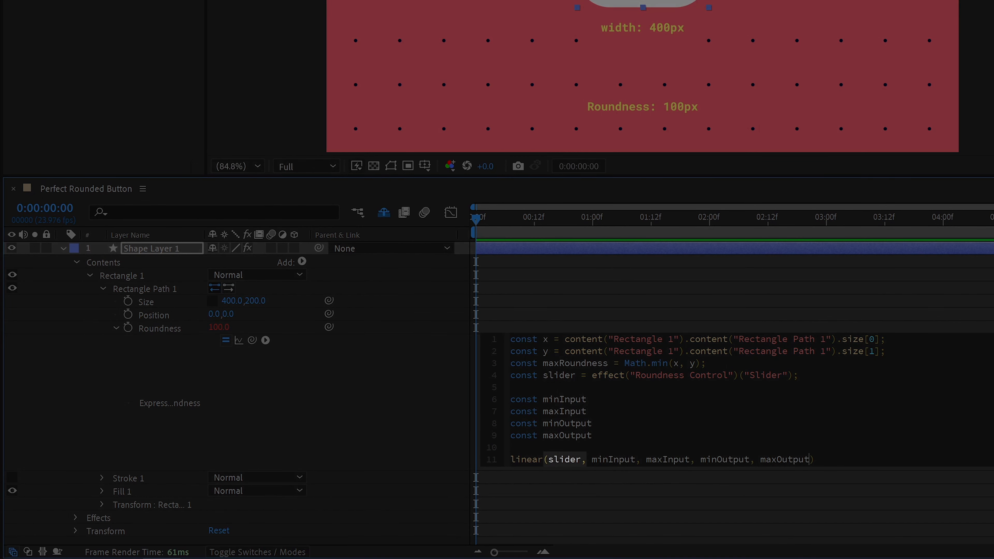
double_click(613, 459)
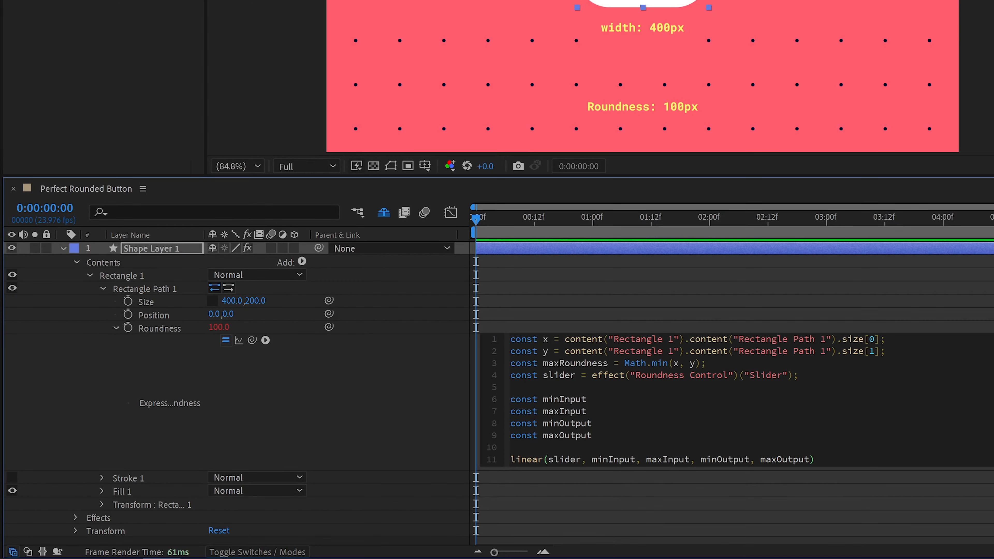
Step: Set the input range constants to 0 and 100
text(= 0)
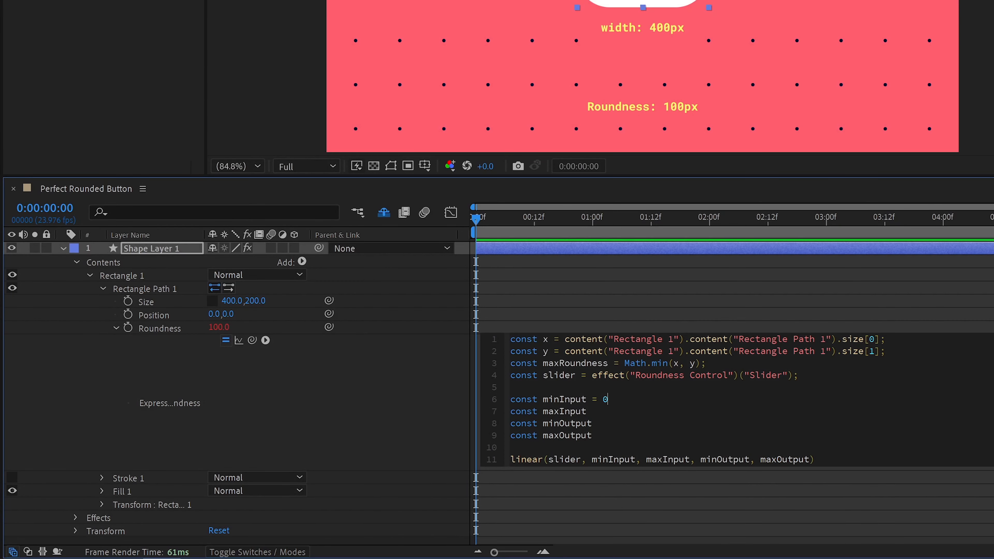
text(100;)
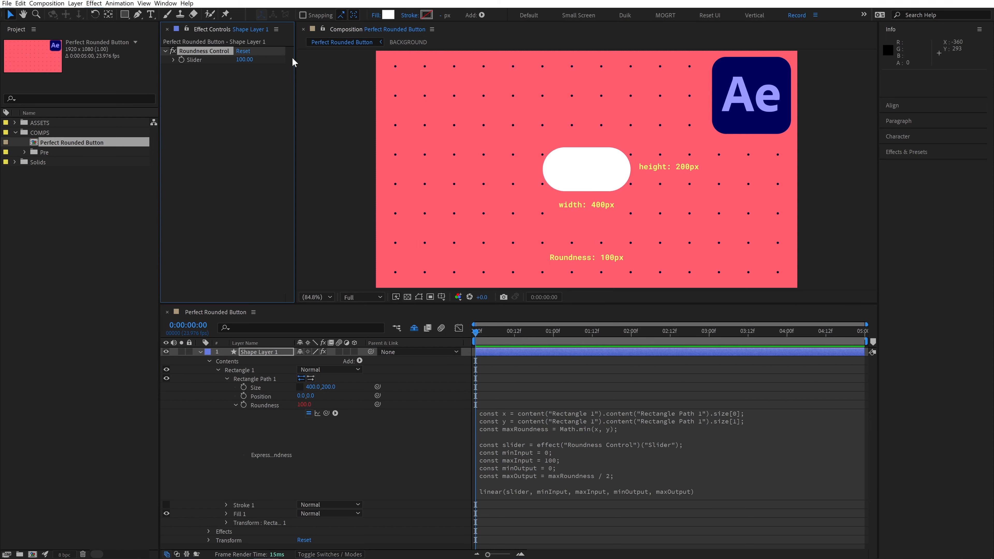
Step: Adjust the rectangle Size and lower the Roundness Control slider to 25
double_click(329, 386)
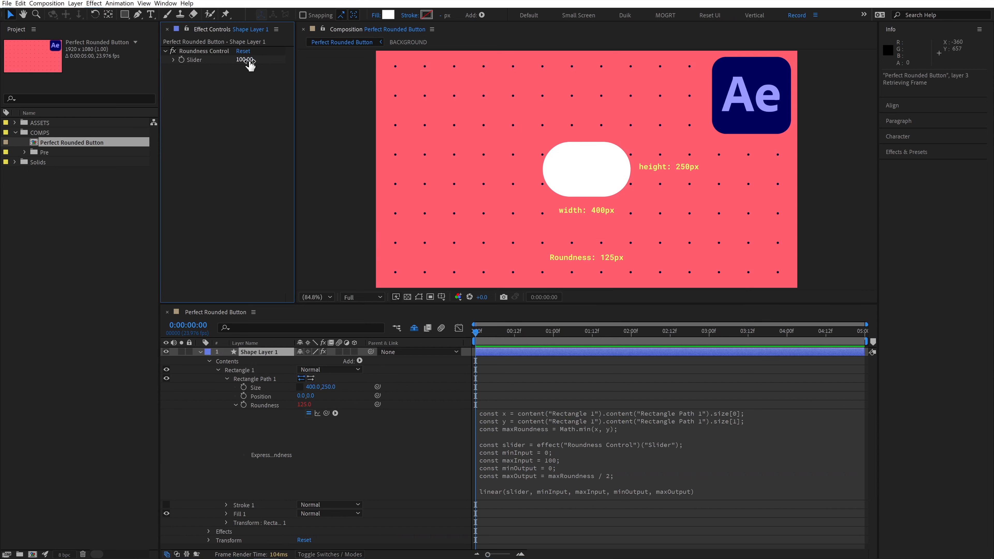
drag(247, 59, 248, 63)
text(linear(effect("R")))
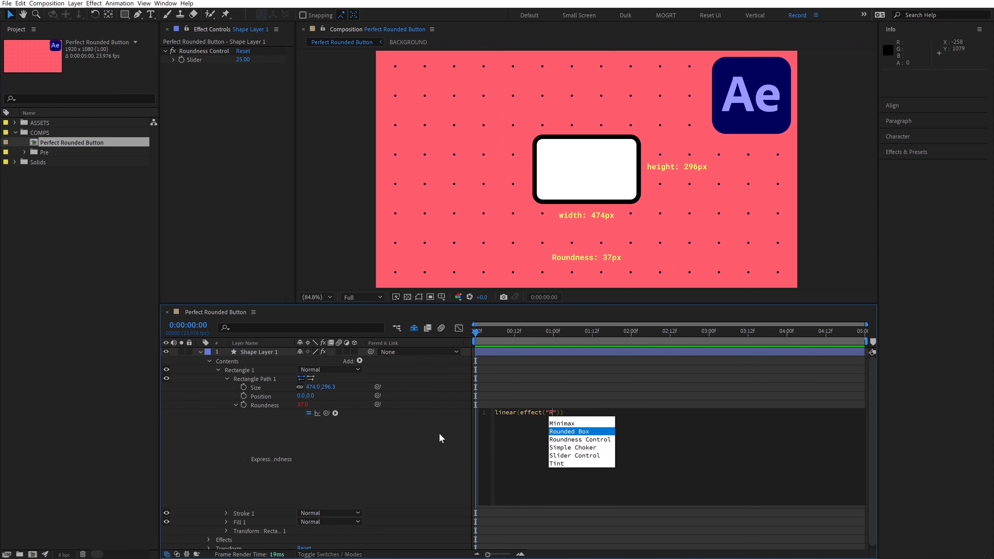
Step: Delete the layer and search Effects & Presets for 'rounded box' under User Presets
click(579, 440)
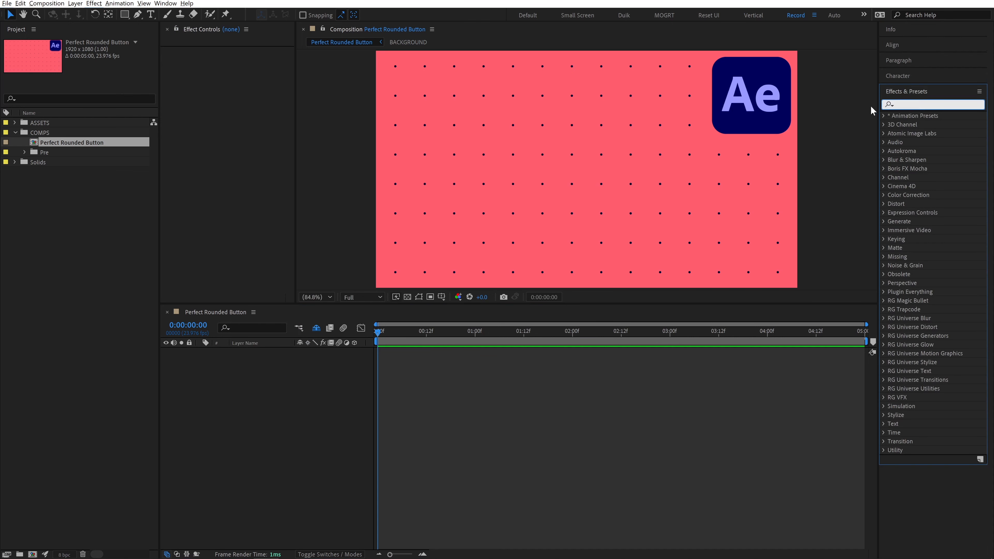
text(rounded box)
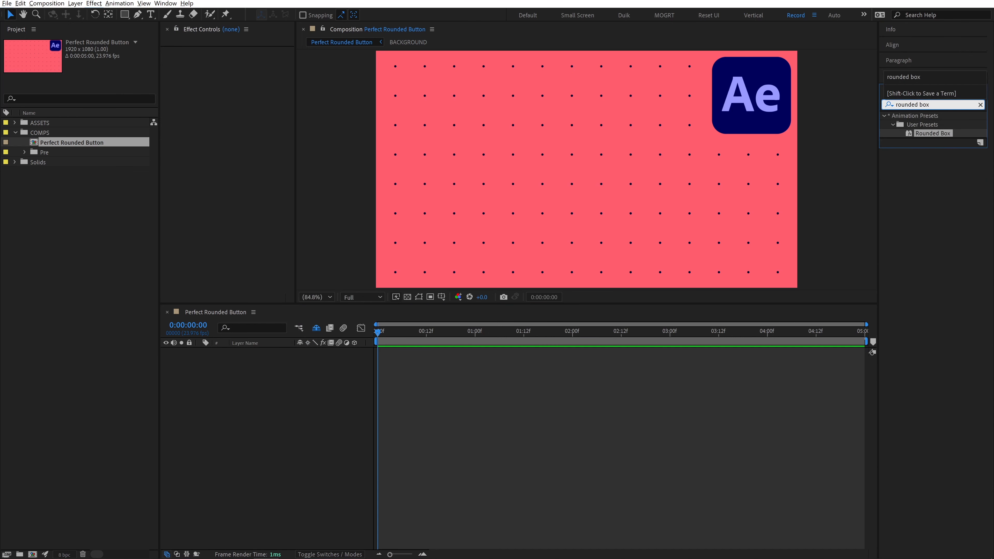